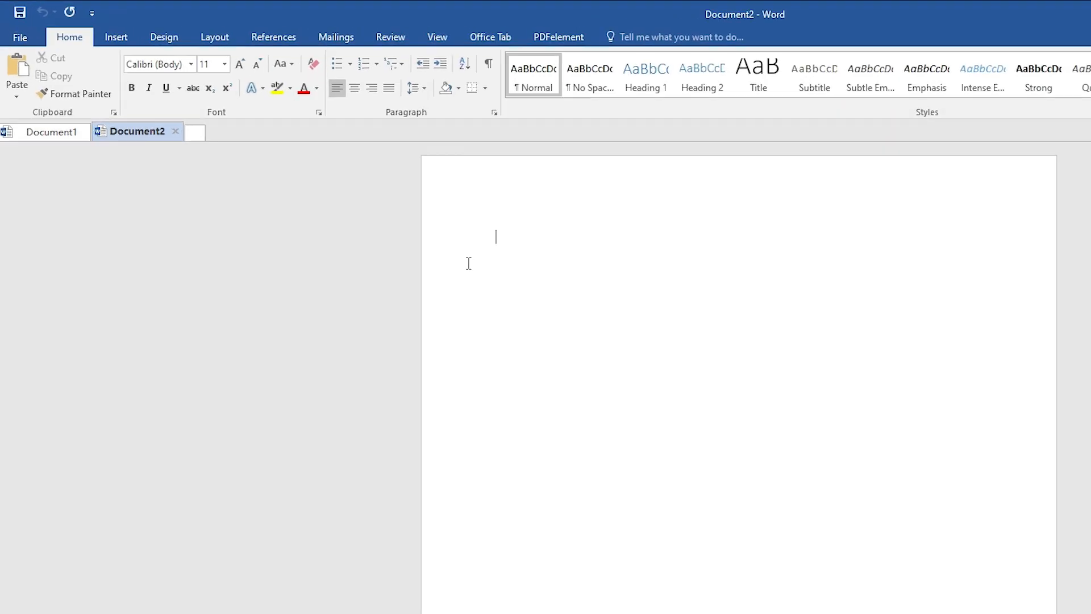
# Step: Open the Word Options dialog from the File menu
pyautogui.click(19, 37)
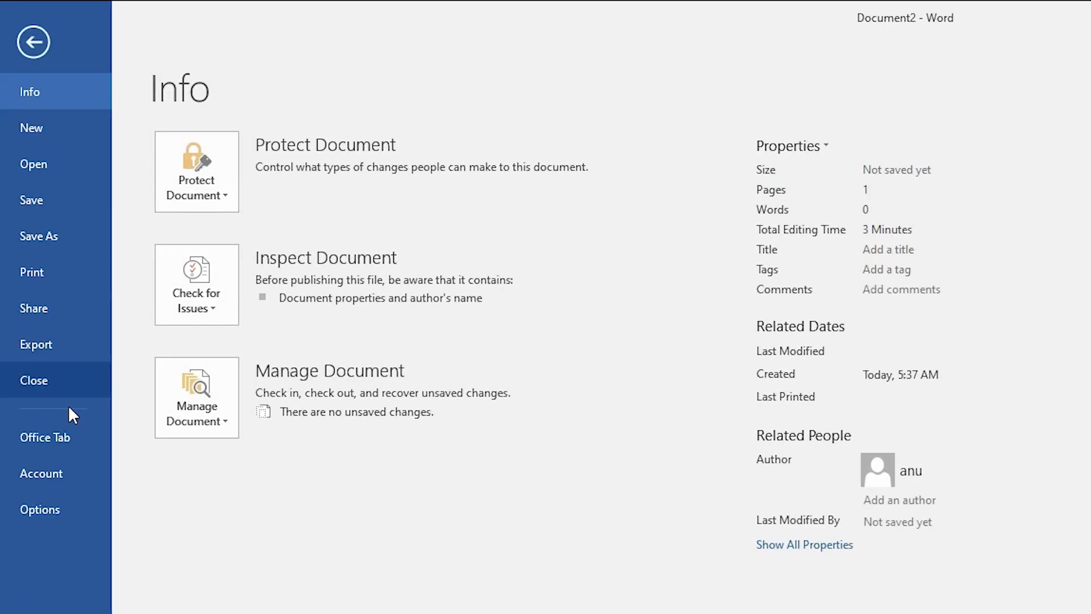
pyautogui.click(39, 509)
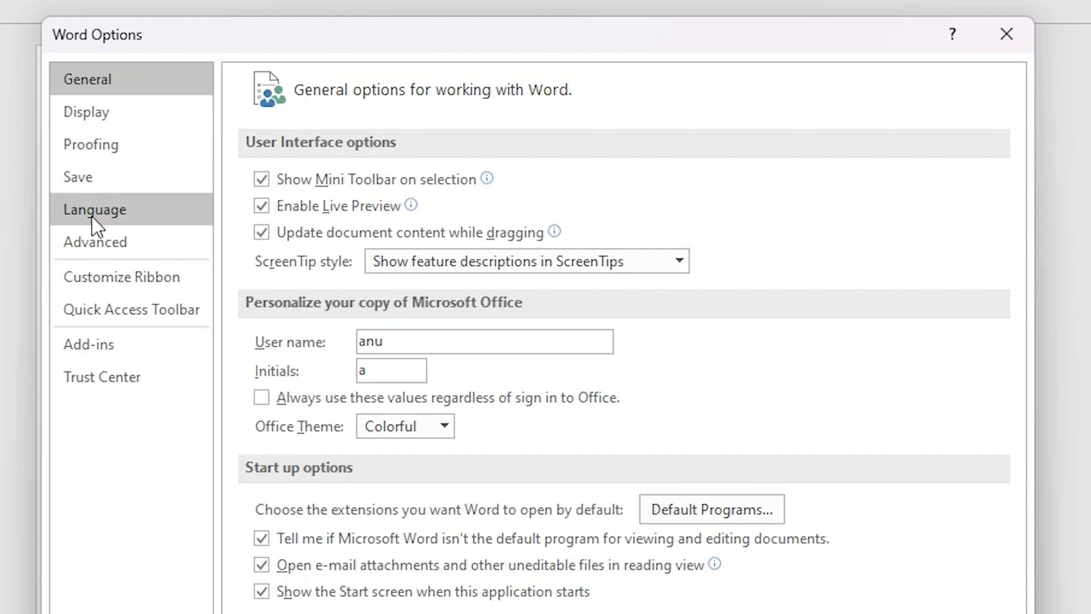
# Step: Make English (United States) the default editing language in Language settings
pyautogui.click(94, 209)
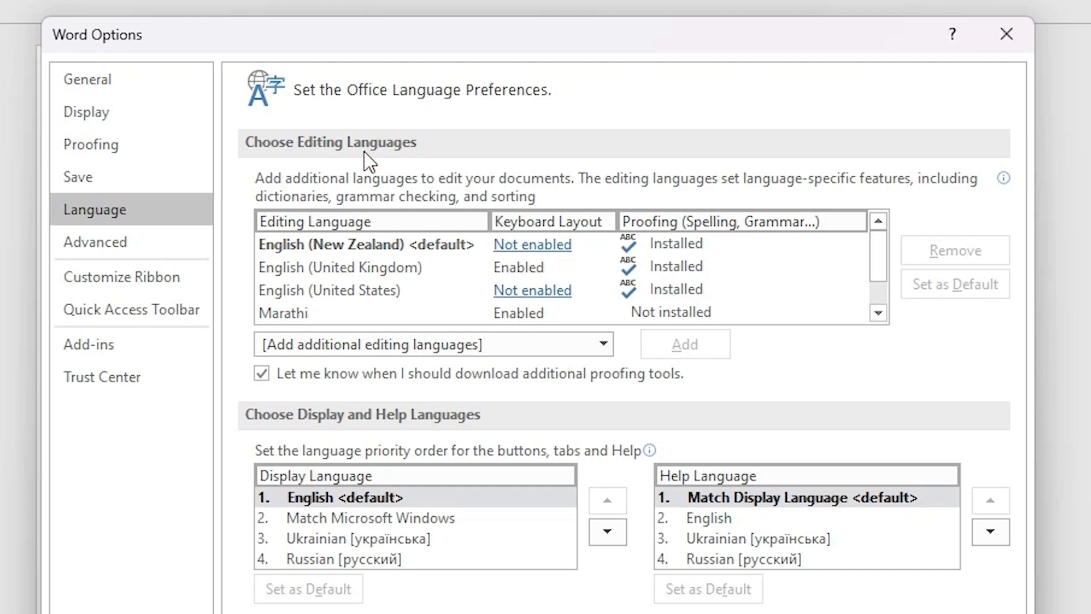
pyautogui.moveTo(347, 254)
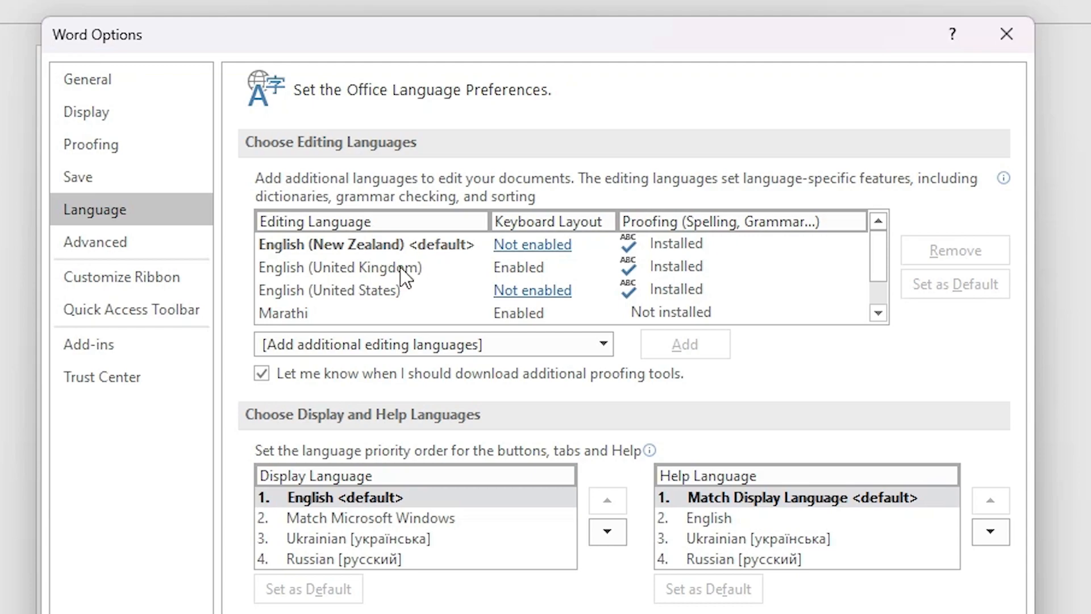
pyautogui.click(330, 290)
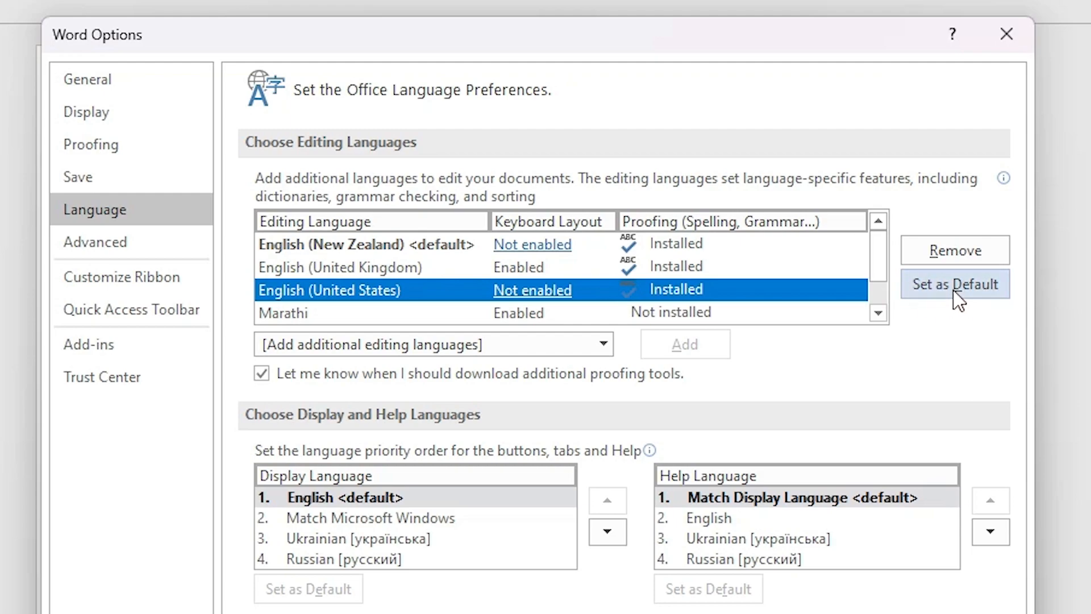
pyautogui.click(953, 284)
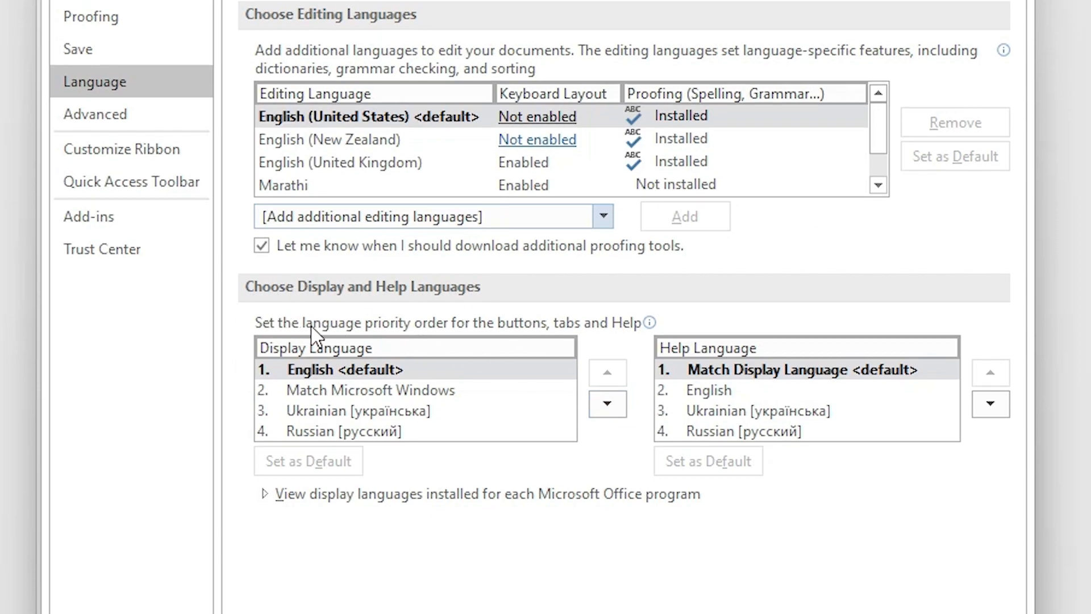
pyautogui.moveTo(448, 306)
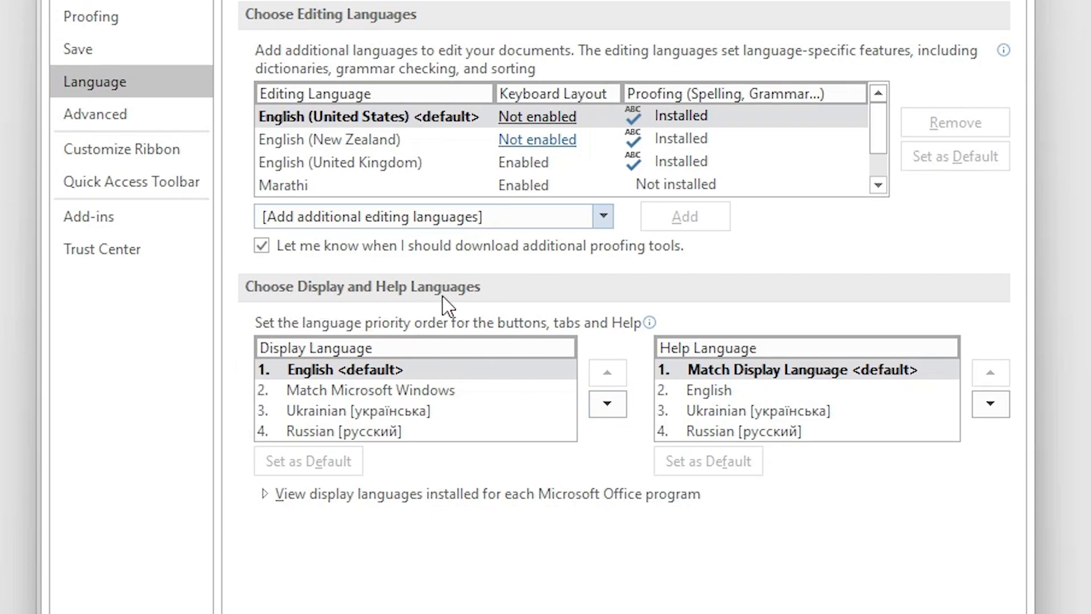
pyautogui.moveTo(380, 404)
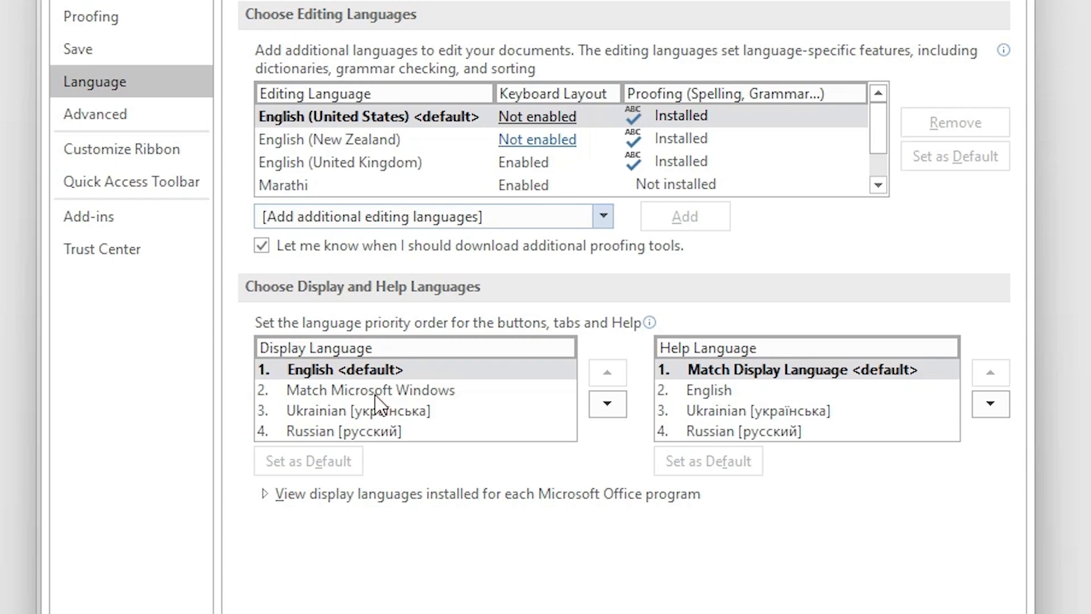
pyautogui.moveTo(426, 407)
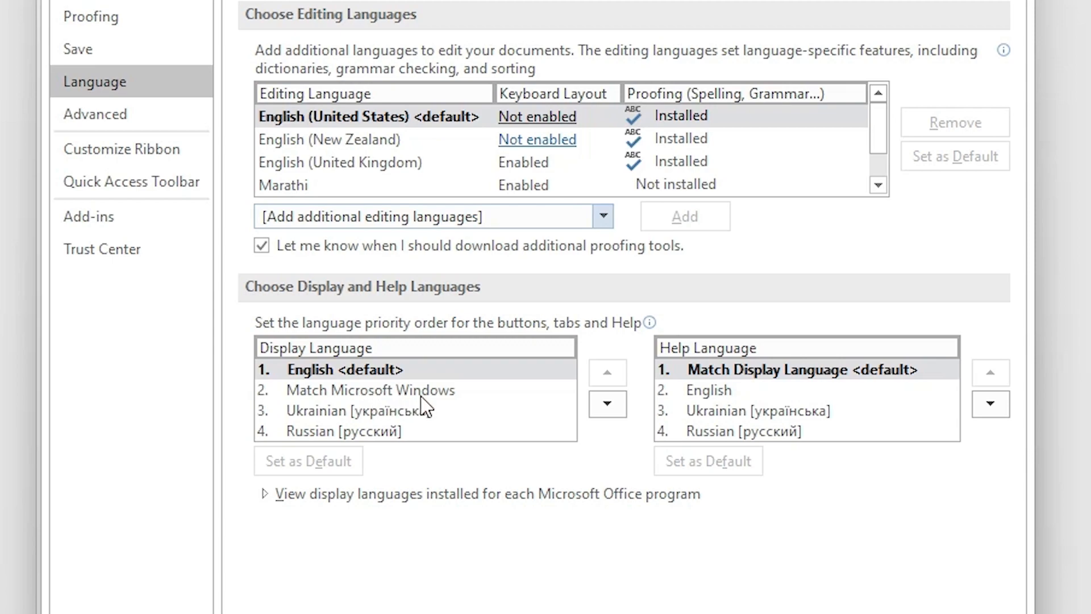
# Step: Make Match Microsoft Windows the default display language and English the default help language
pyautogui.click(368, 390)
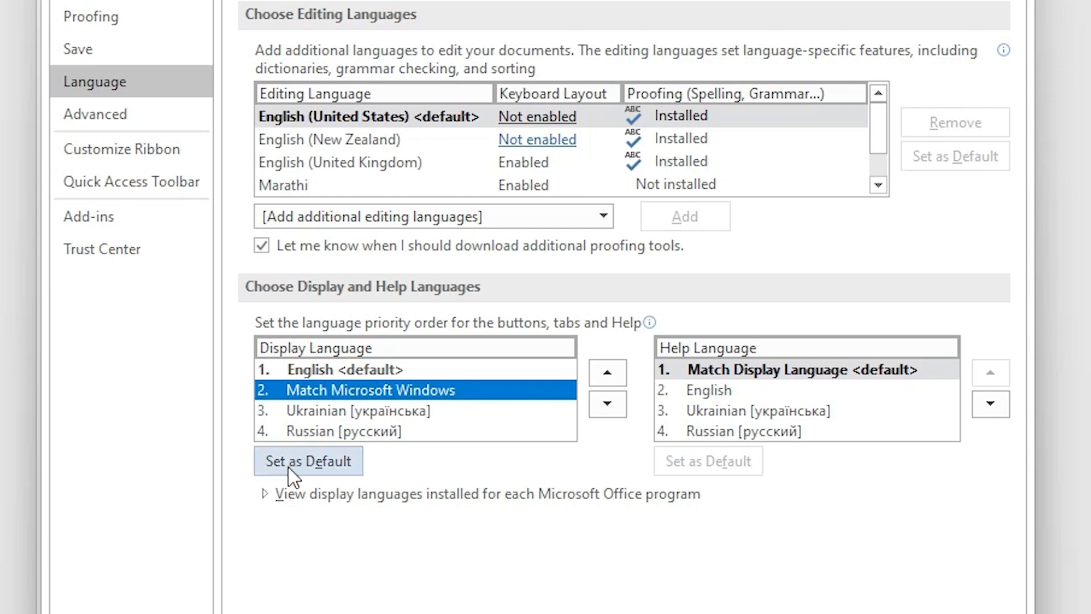
pyautogui.click(308, 460)
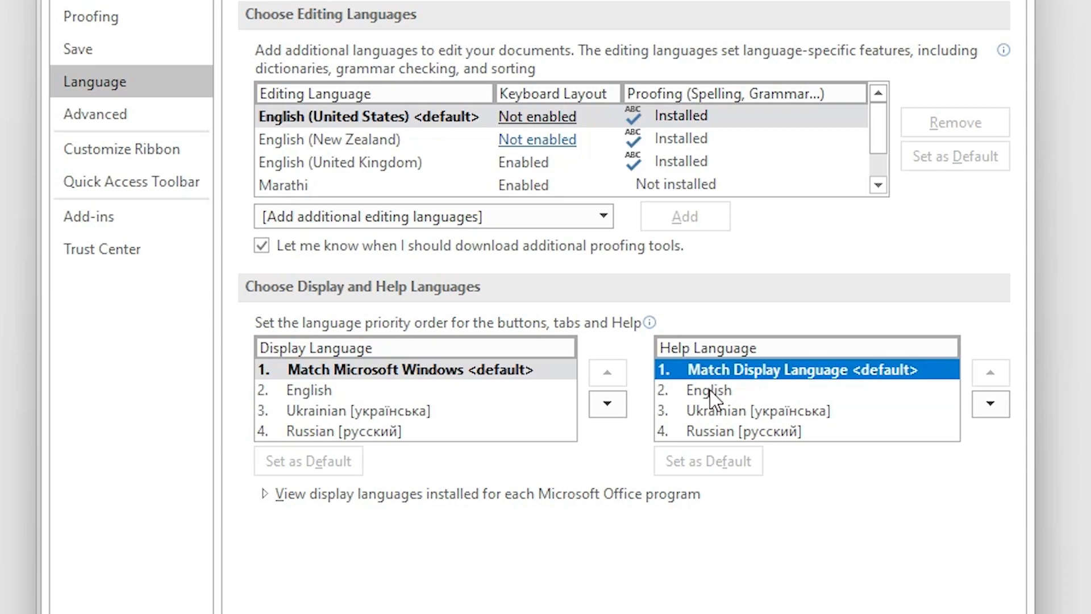
pyautogui.moveTo(729, 374)
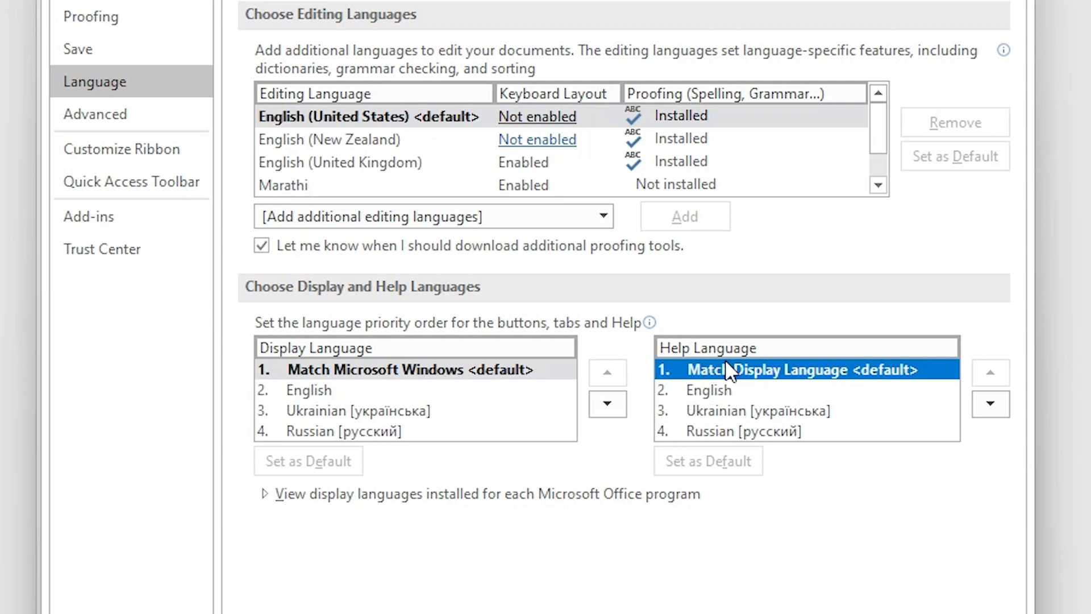
pyautogui.moveTo(720, 396)
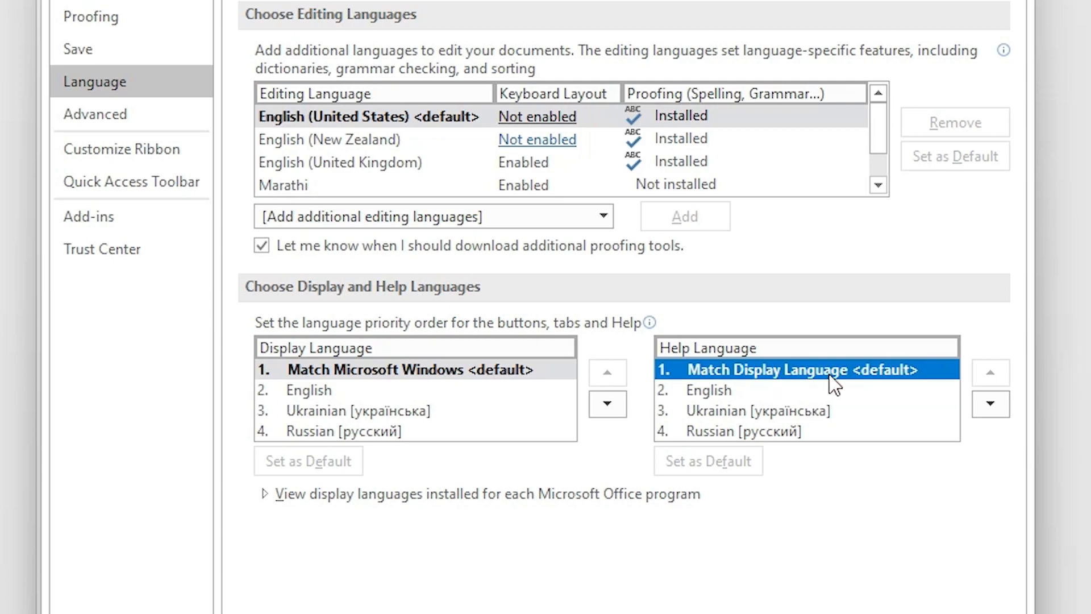
pyautogui.click(708, 390)
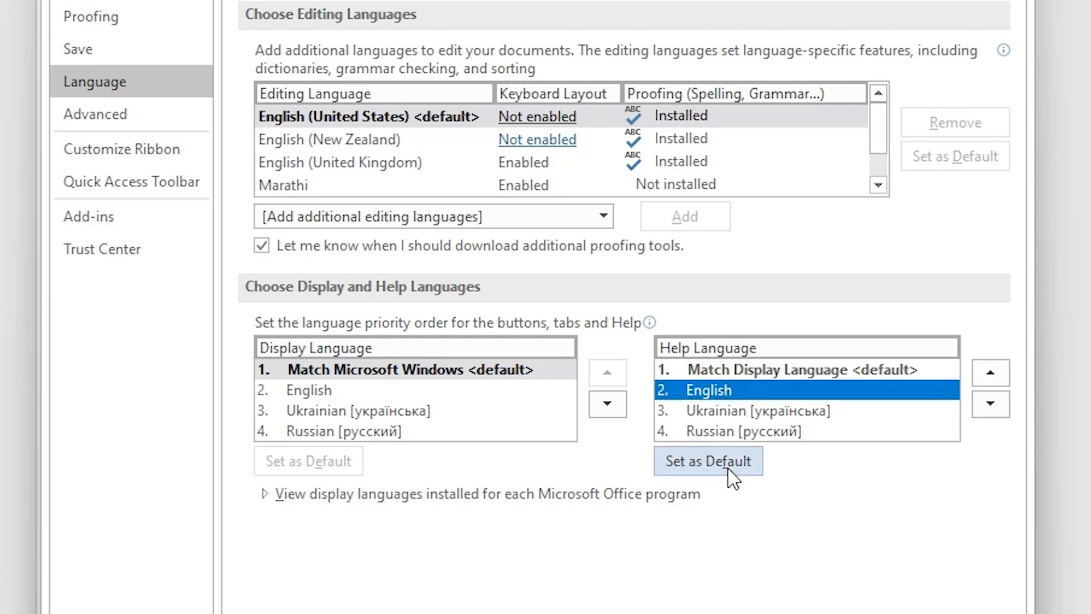
pyautogui.click(708, 460)
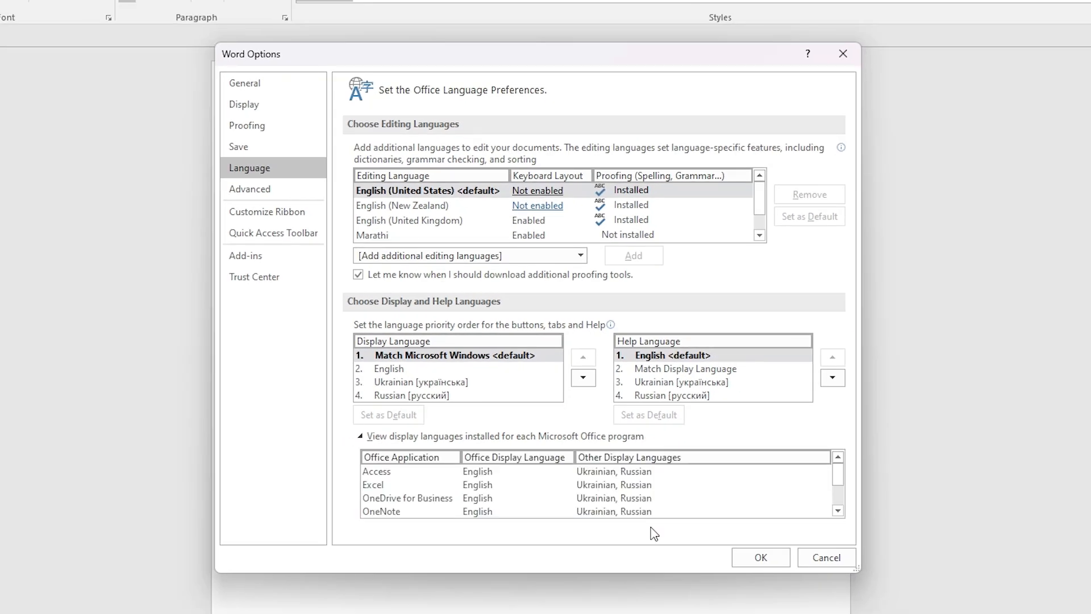
# Step: Confirm the language changes and acknowledge the restart notice
pyautogui.click(761, 556)
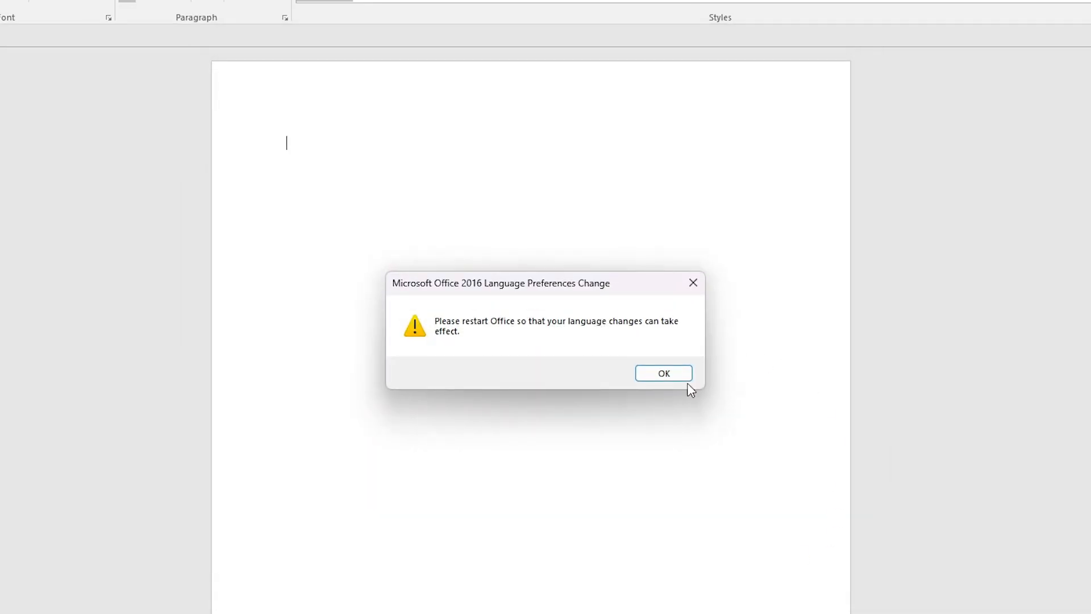
pyautogui.click(661, 373)
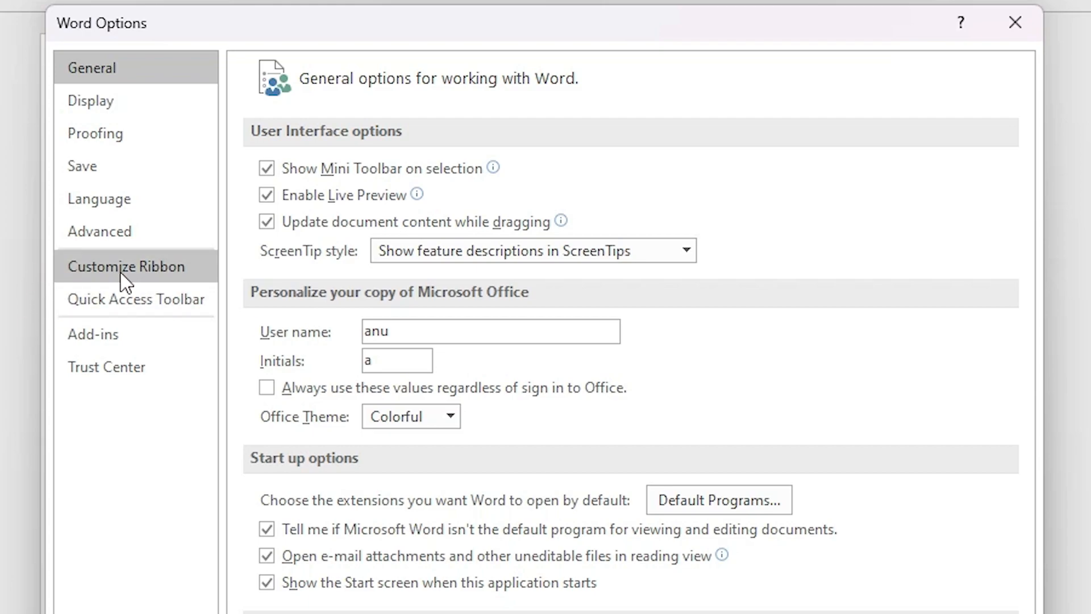
# Step: Reach the Customize Keyboard dialog from the Customize Ribbon page
pyautogui.click(125, 266)
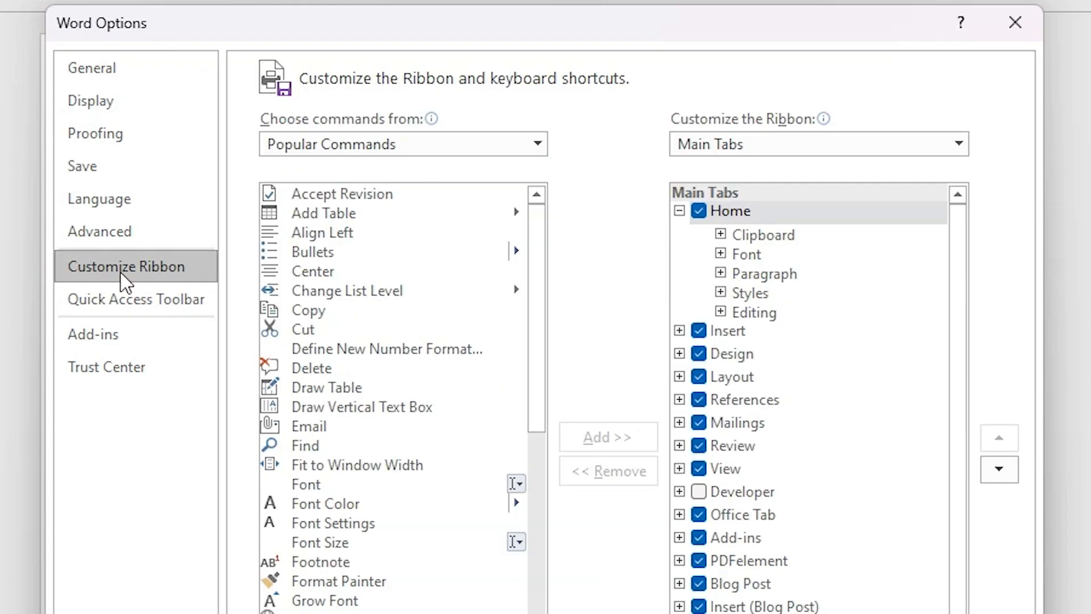
pyautogui.scroll(-3)
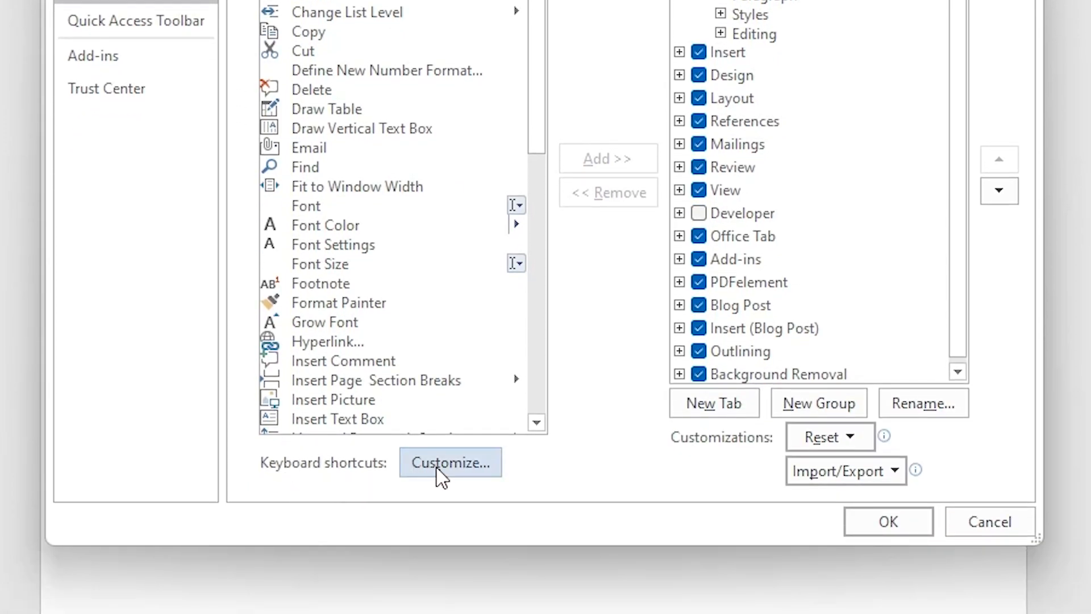
pyautogui.click(450, 462)
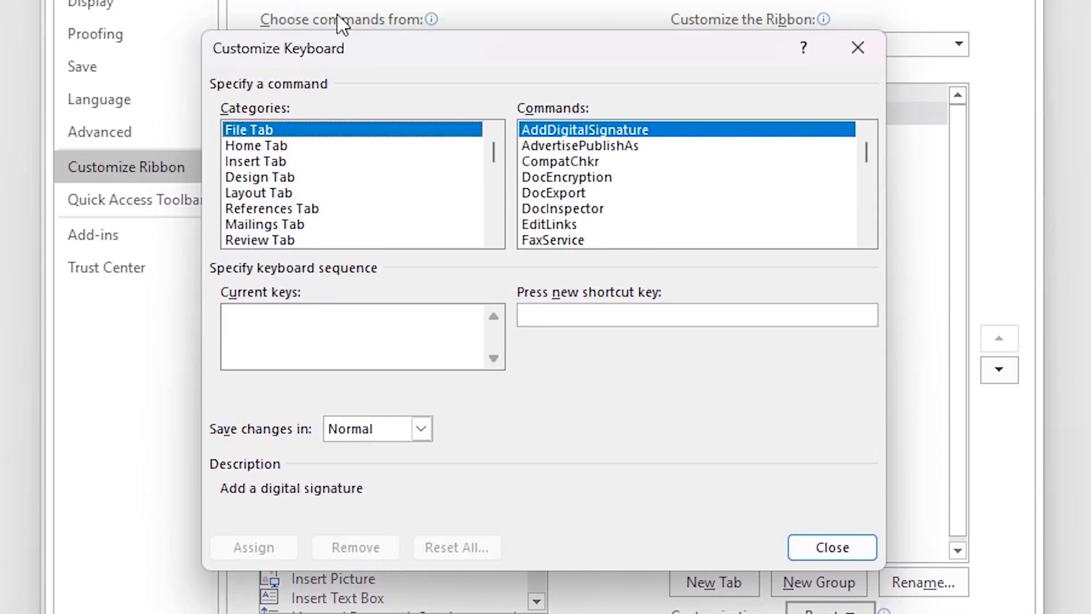
pyautogui.moveTo(563, 119)
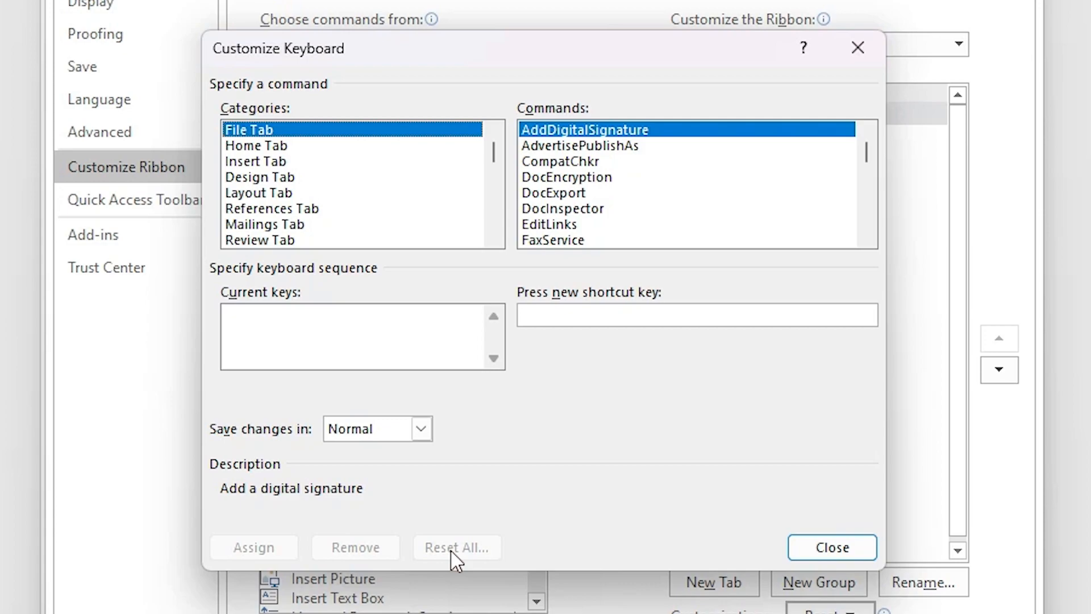
pyautogui.moveTo(551, 515)
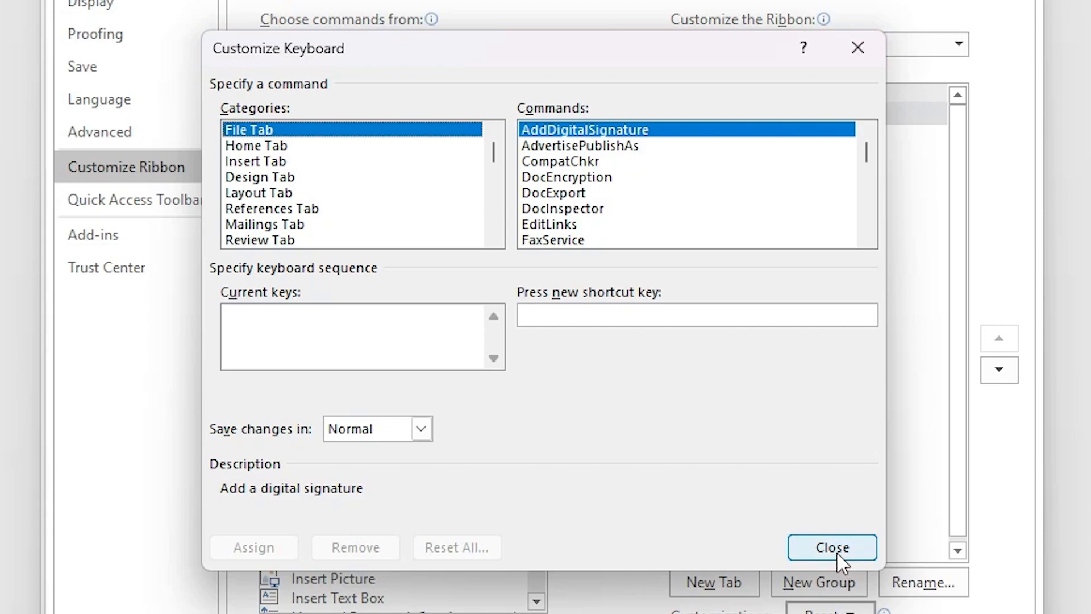
# Step: Close the Customize Keyboard dialog, returning to the blank document
pyautogui.click(832, 548)
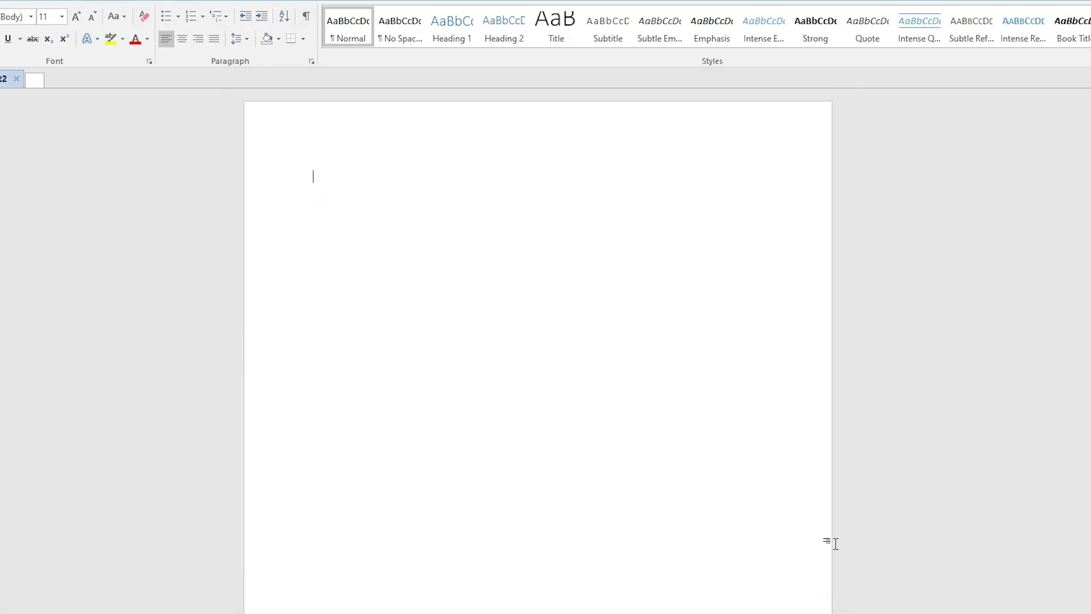